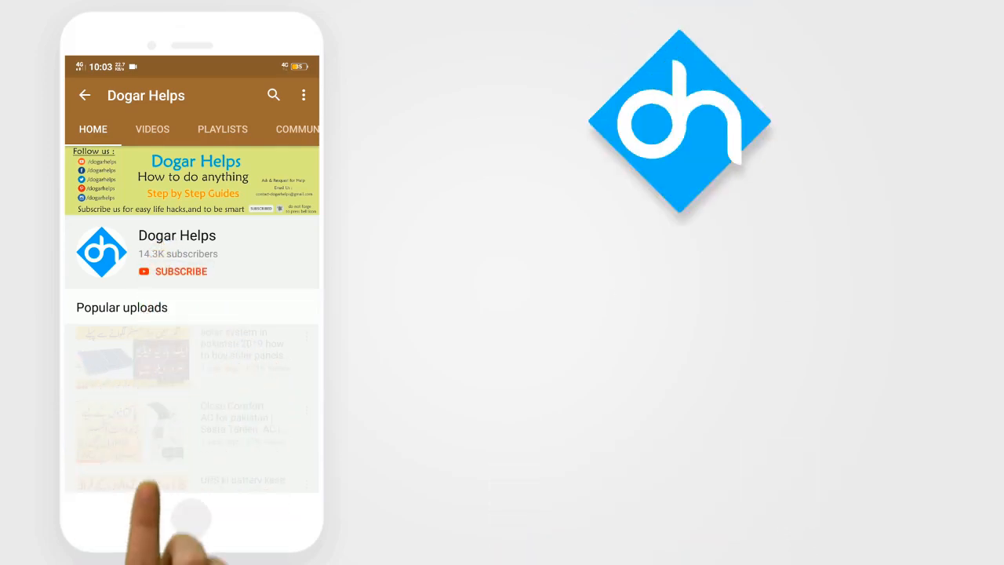
Sign in through the recent-login profile picture to reach the News Feed
left_click(180, 270)
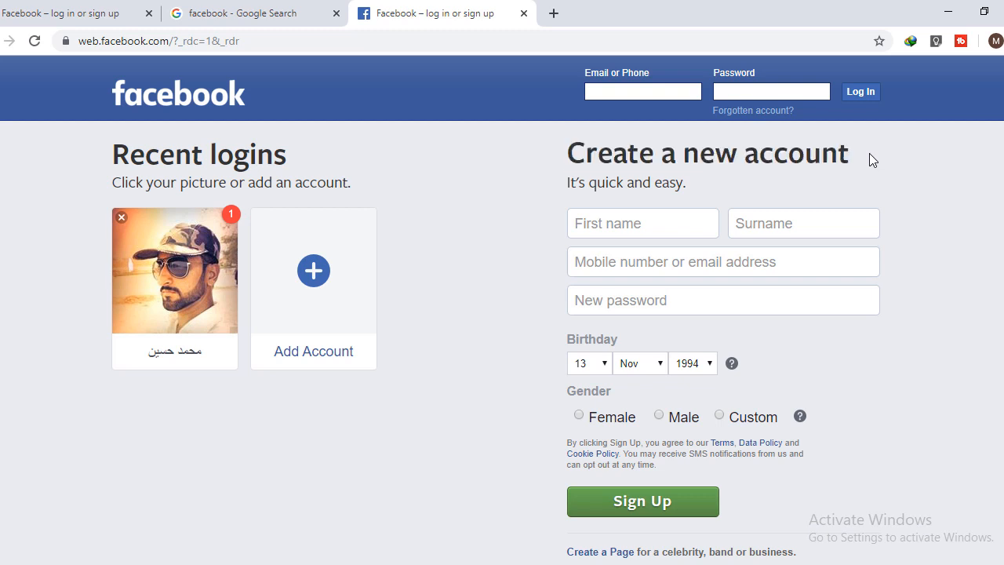
mouse_move(182, 302)
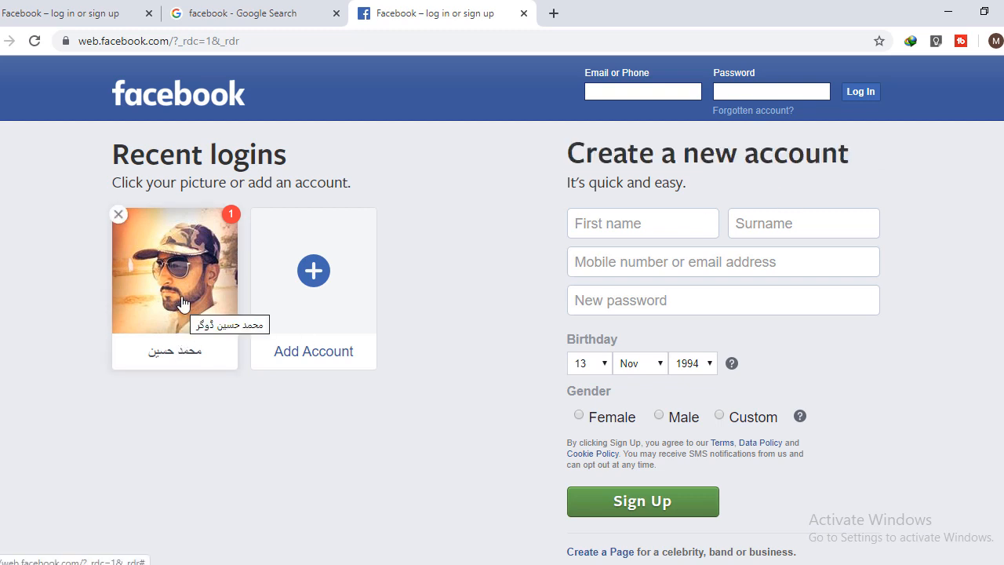
left_click(175, 270)
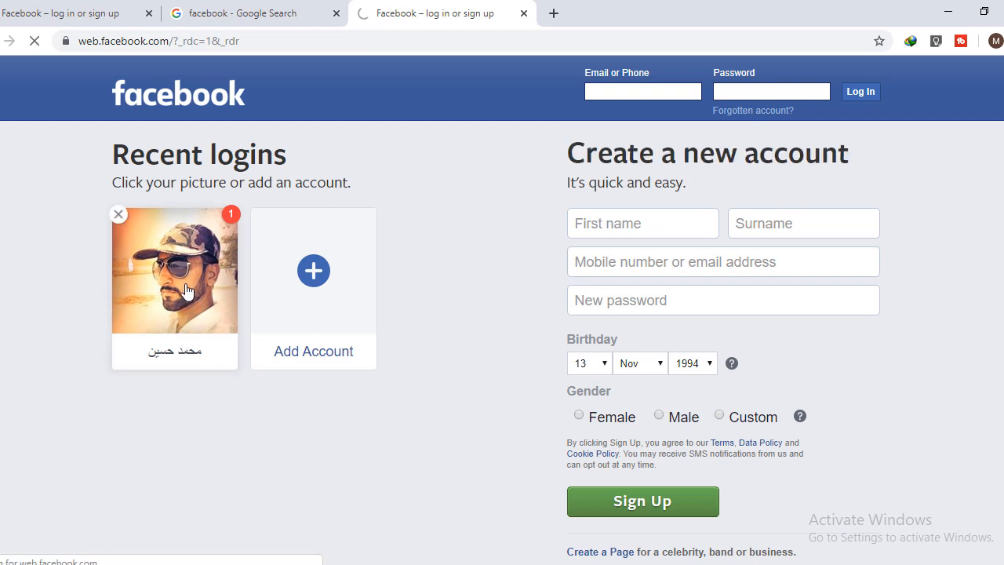
left_click(175, 271)
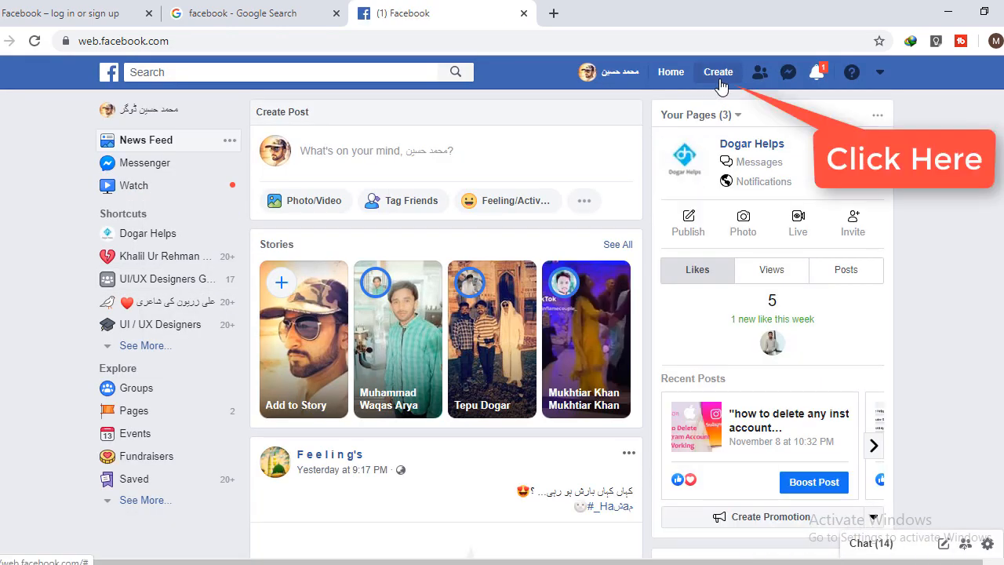
Start a new Page from the Create menu in the top bar
left_click(718, 72)
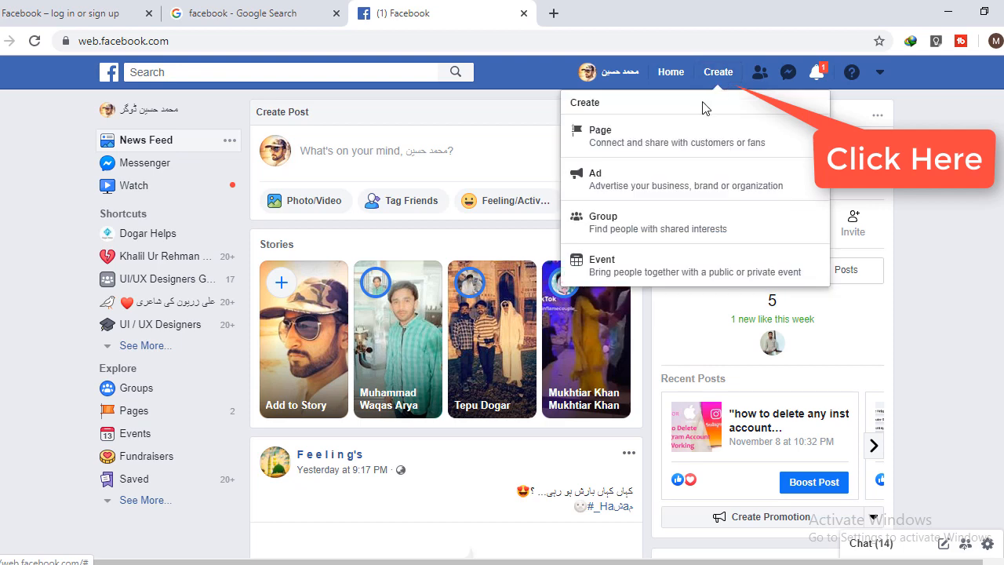
left_click(600, 131)
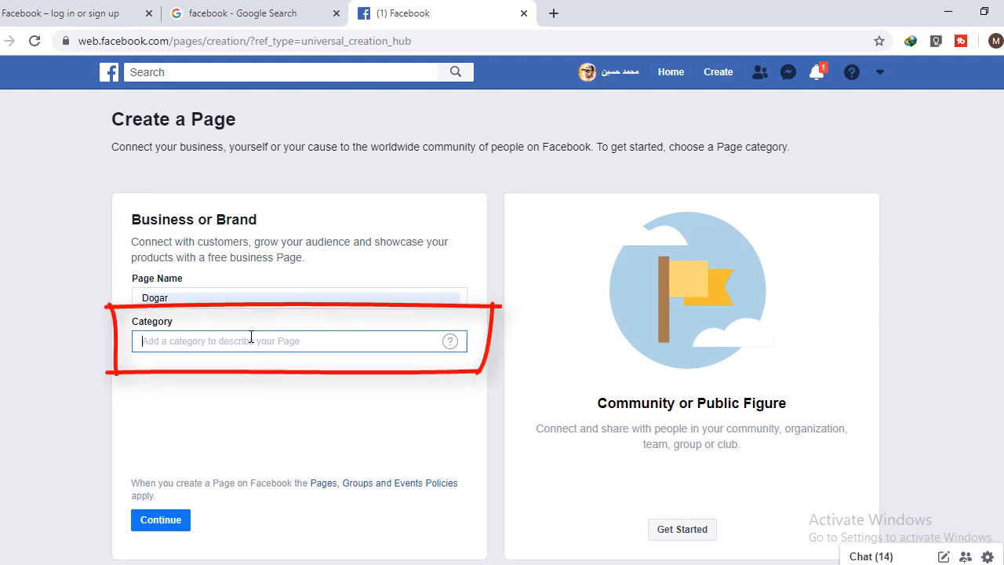
Set the Page category to Restaurant and the street address to 'Bhawalpur Street No 3'
type("R")
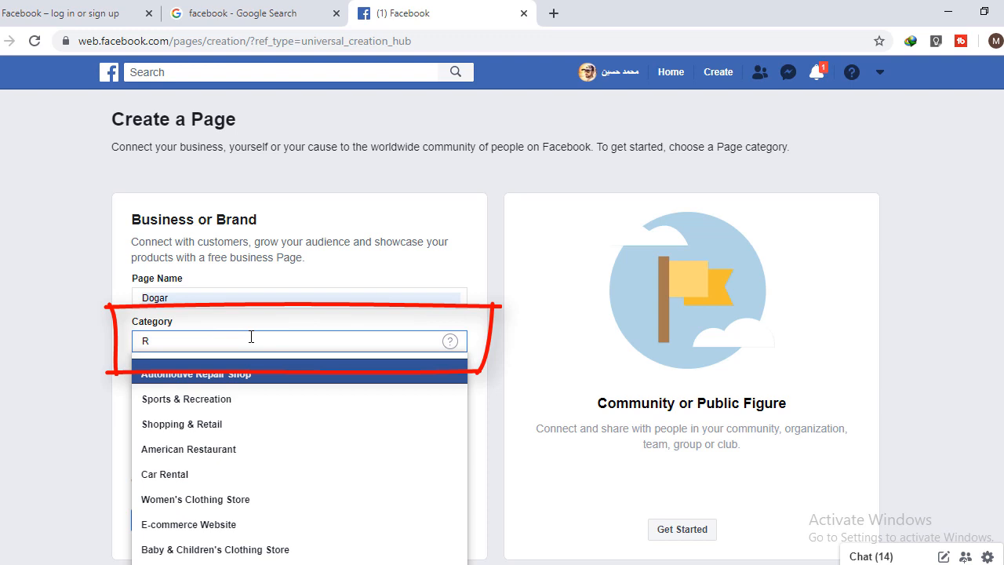
type("E")
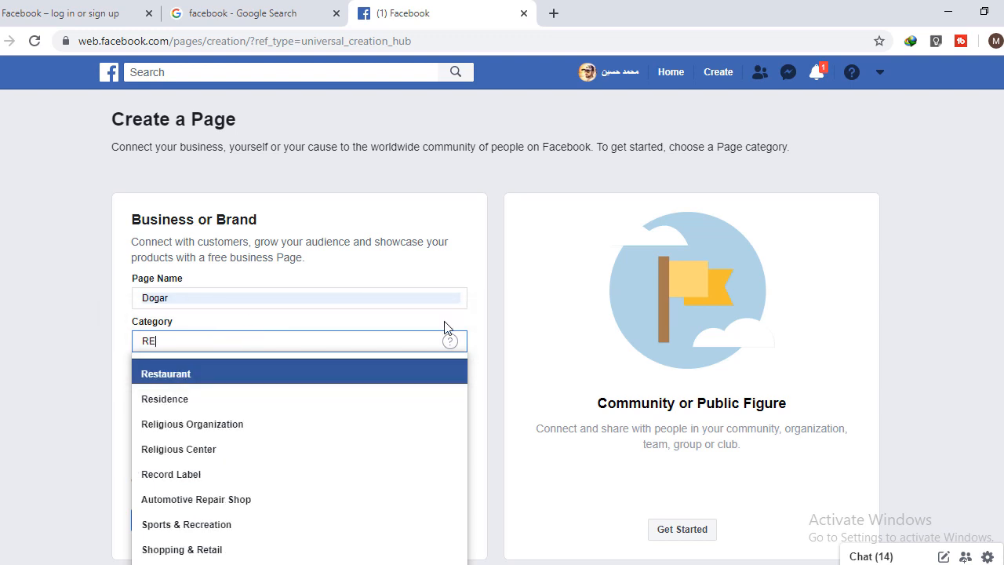
left_click(166, 374)
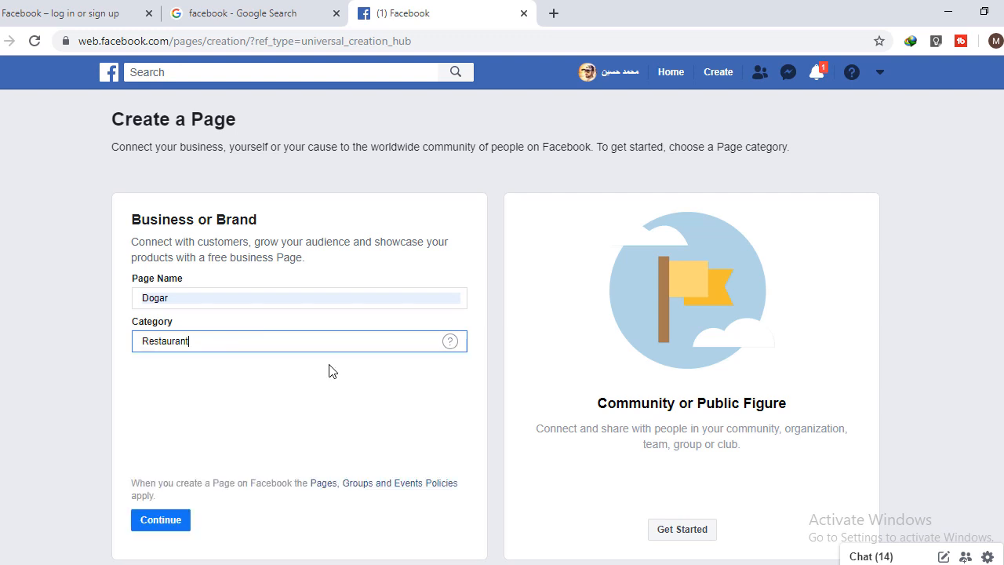
type("Bhawalpur Street")
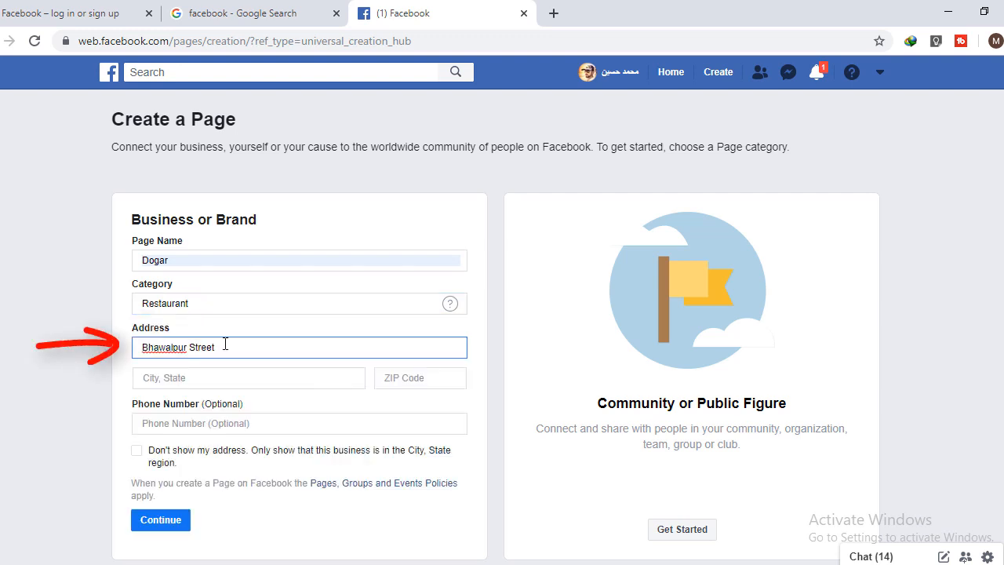
type("N")
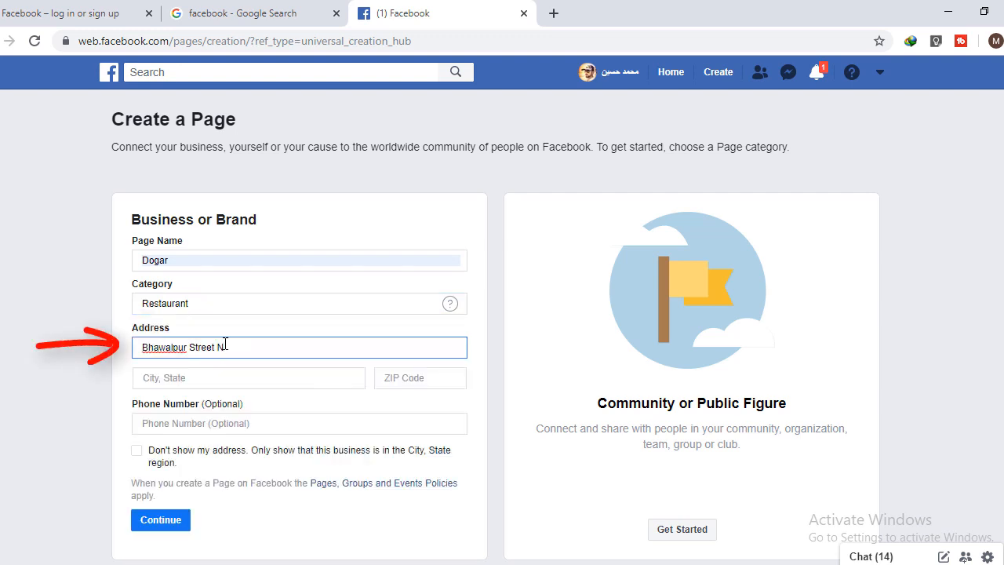
type("o 3")
left_click(421, 378)
type("387870")
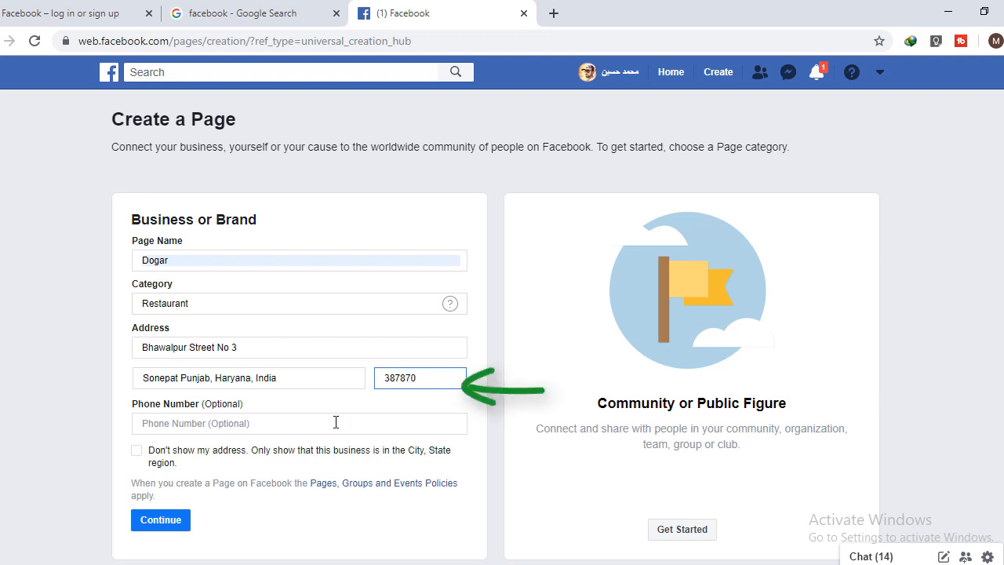
Fill in the city and ZIP, hide the street address, and continue
left_click(299, 423)
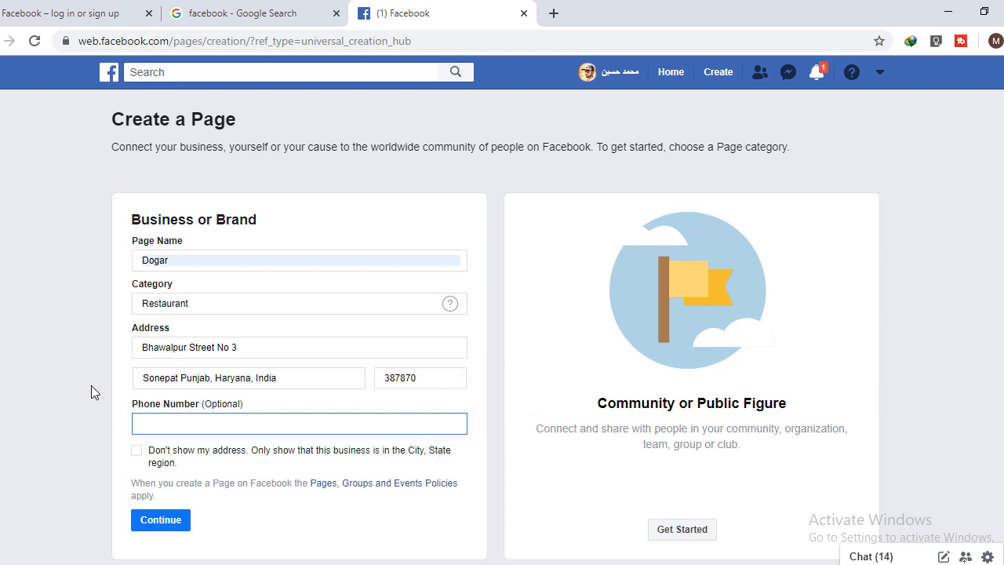
left_click(299, 423)
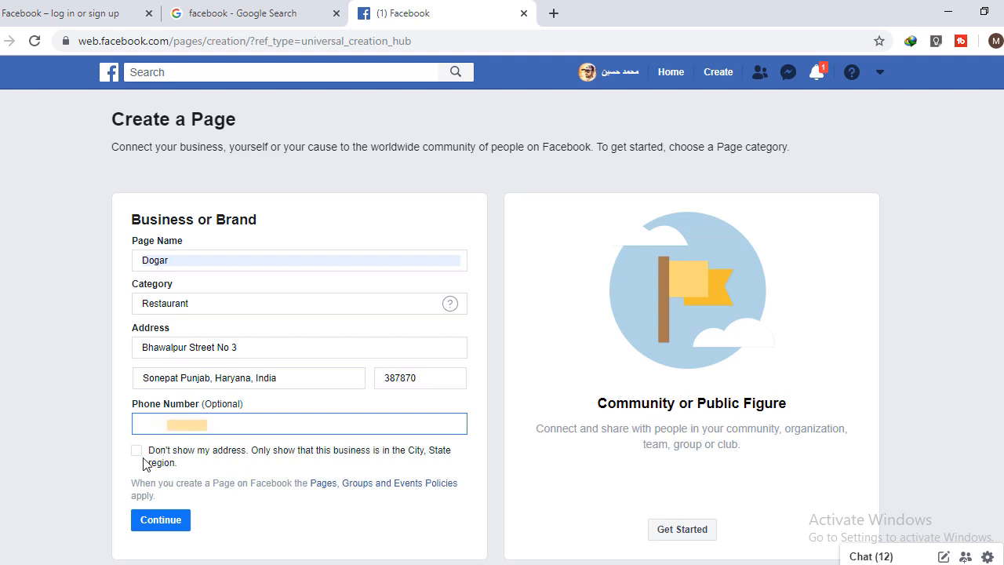
left_click(137, 449)
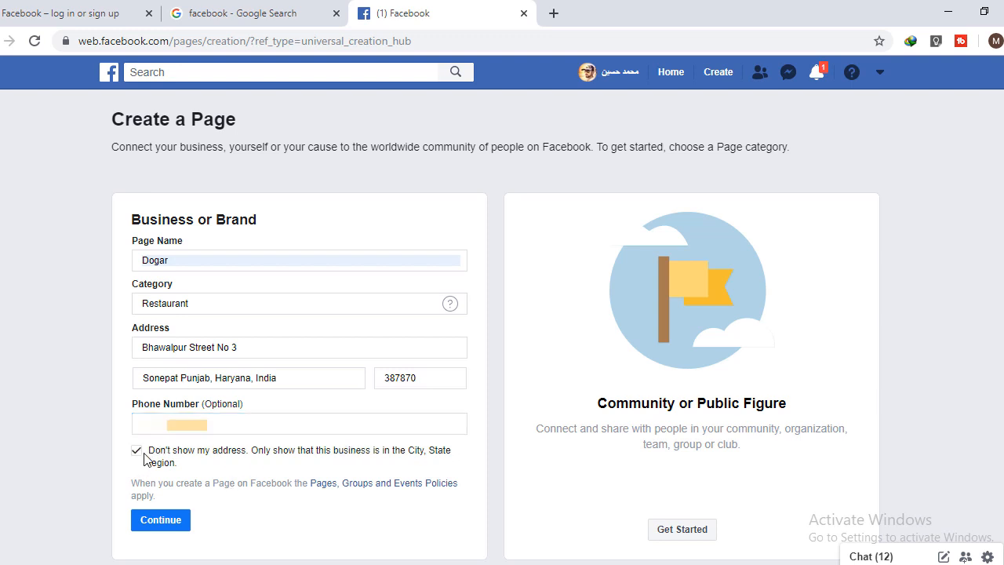
left_click(160, 519)
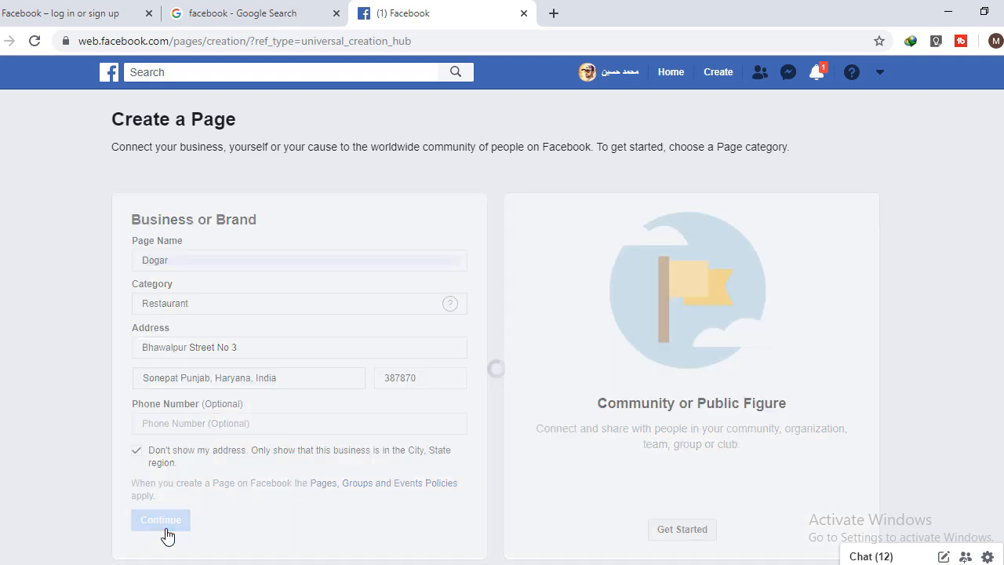
Submit the details to create the Dogar Page and reach its profile picture options
left_click(161, 520)
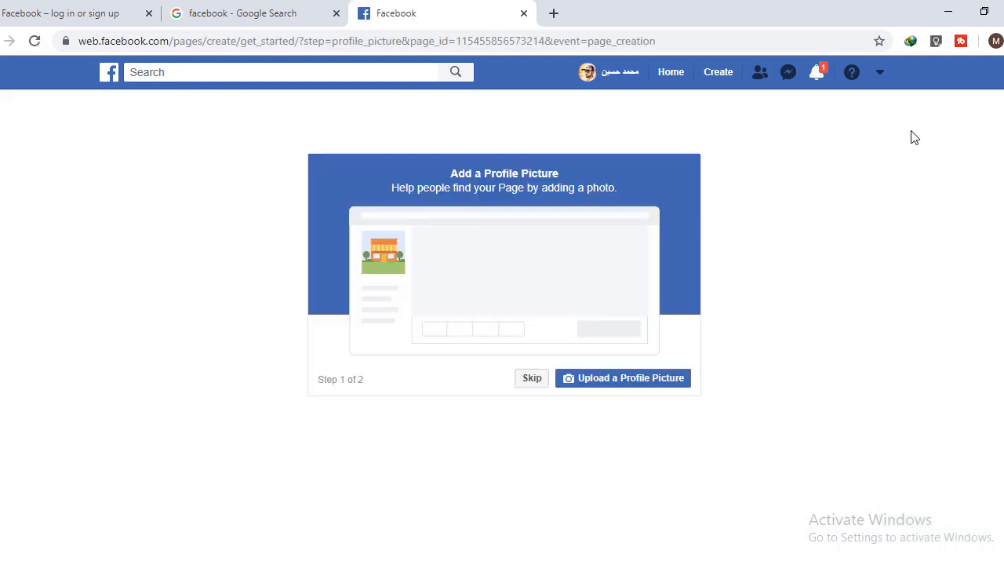
left_click(532, 377)
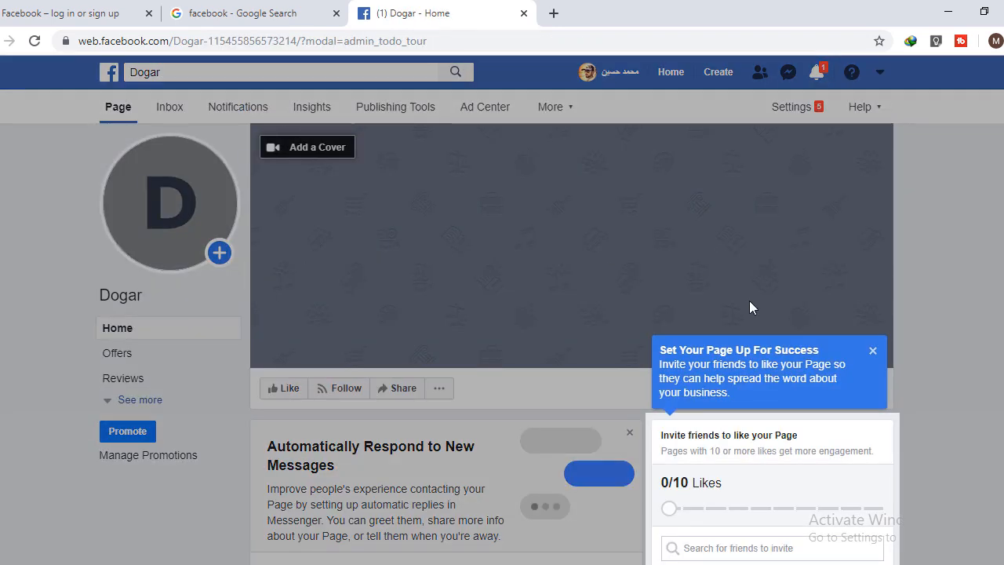
scroll("down", 3)
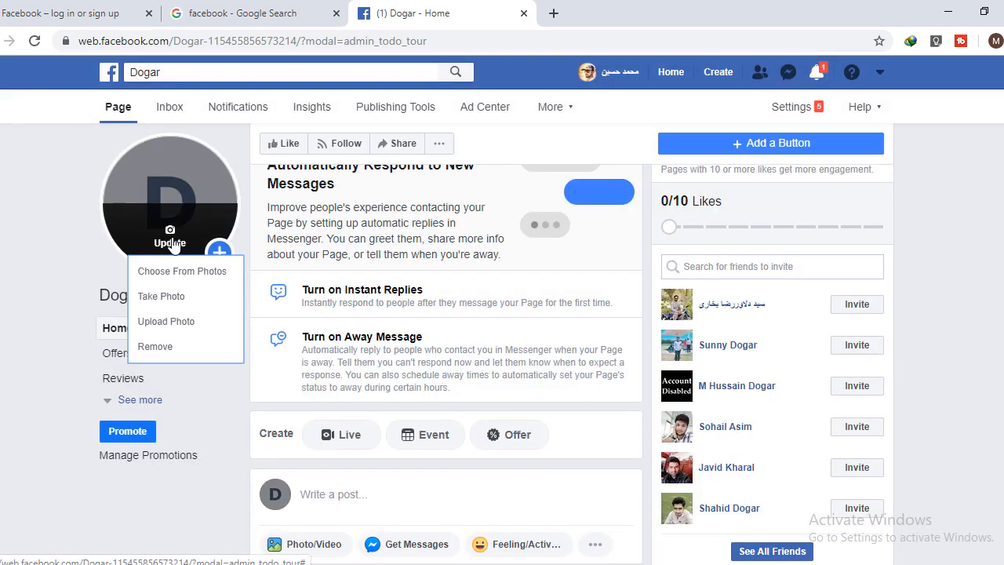
mouse_move(174, 309)
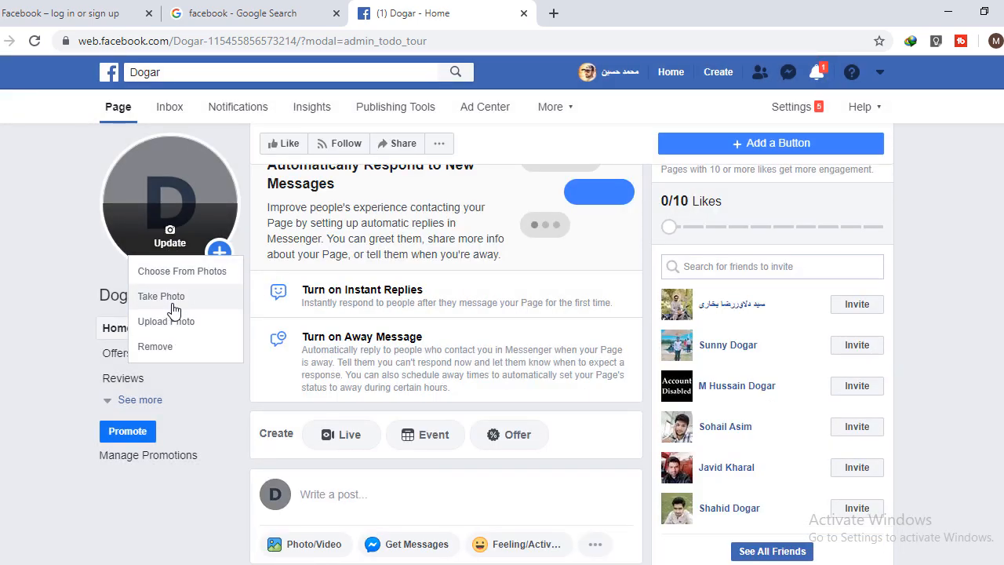
mouse_move(166, 322)
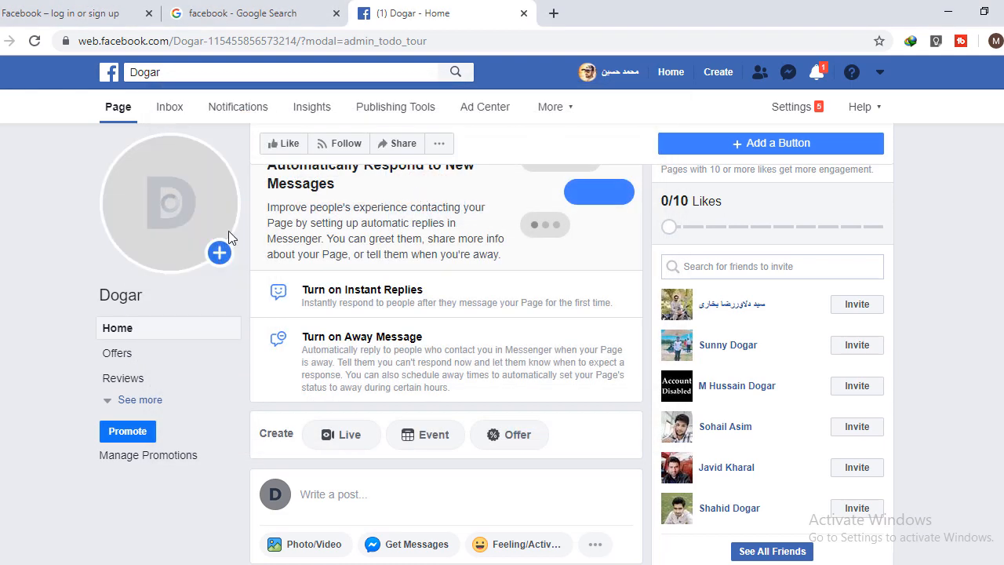
Upload the grilled salmon photo and save it as the profile picture
left_click(219, 252)
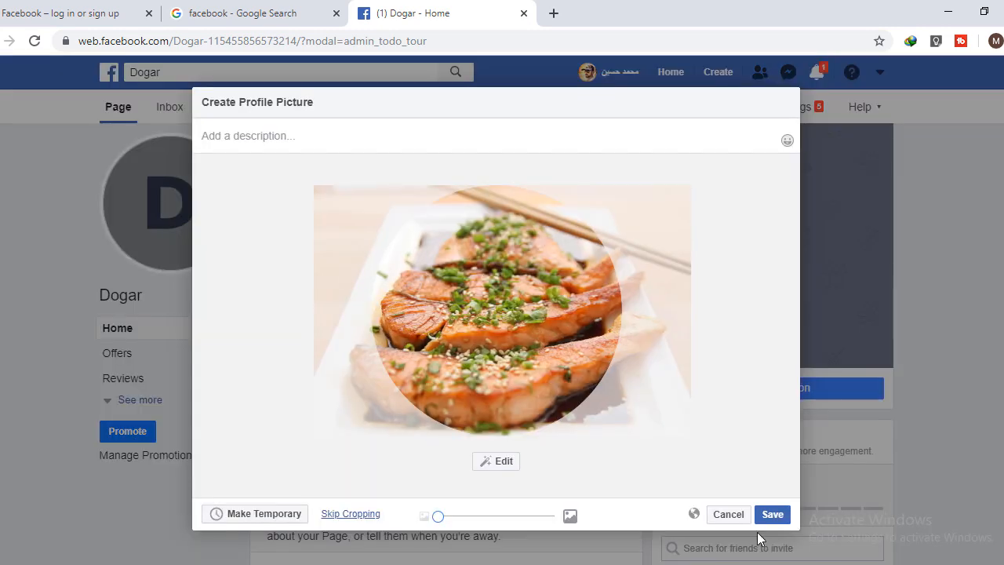
left_click(772, 514)
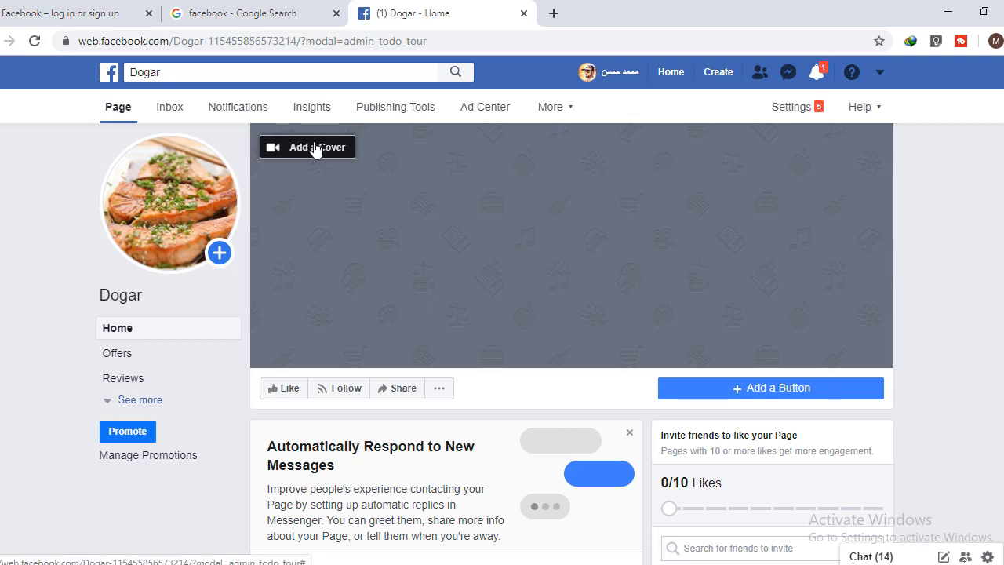
Upload the restaurant terrace photo as the cover and expand the sidebar's Page sections
left_click(307, 147)
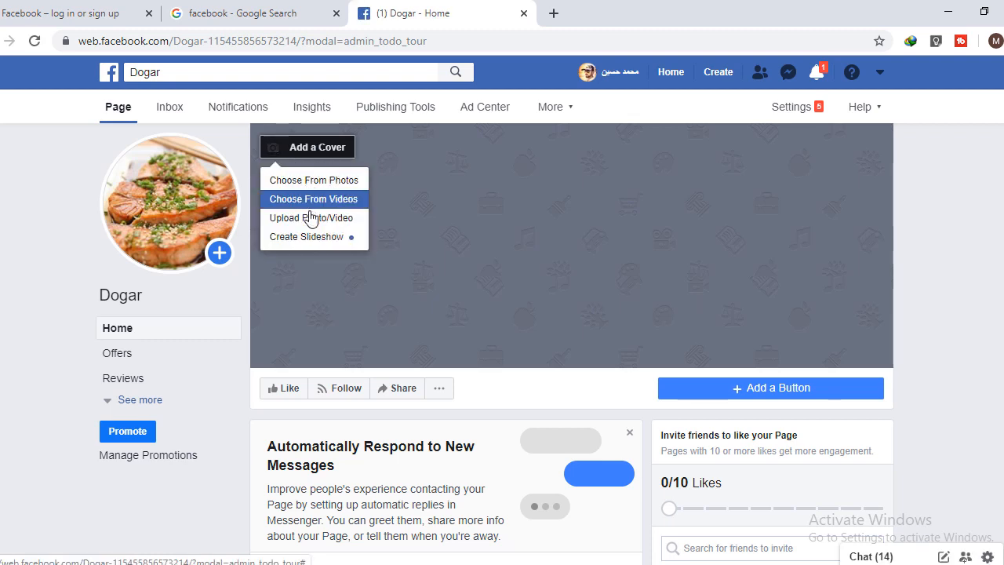
left_click(311, 218)
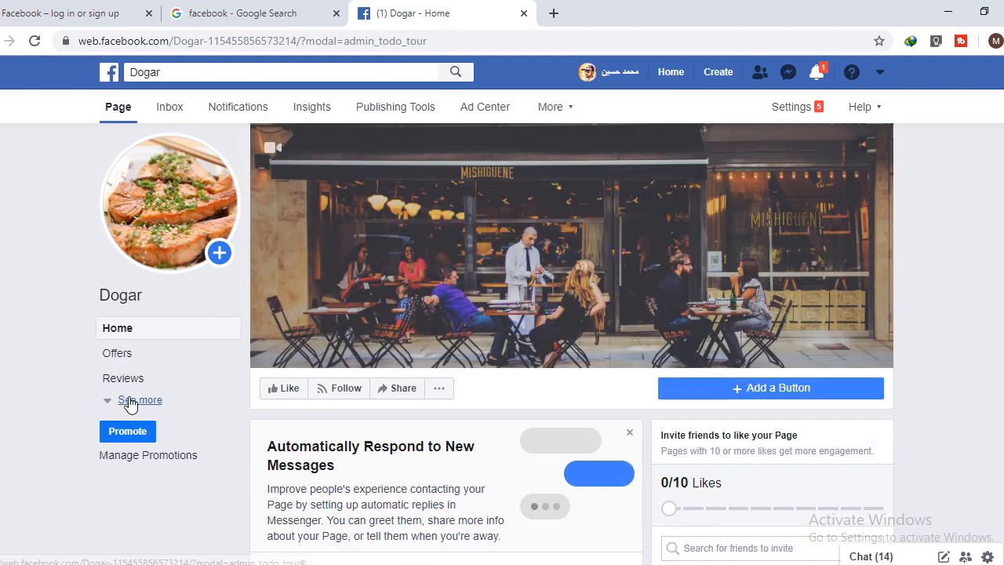
left_click(139, 401)
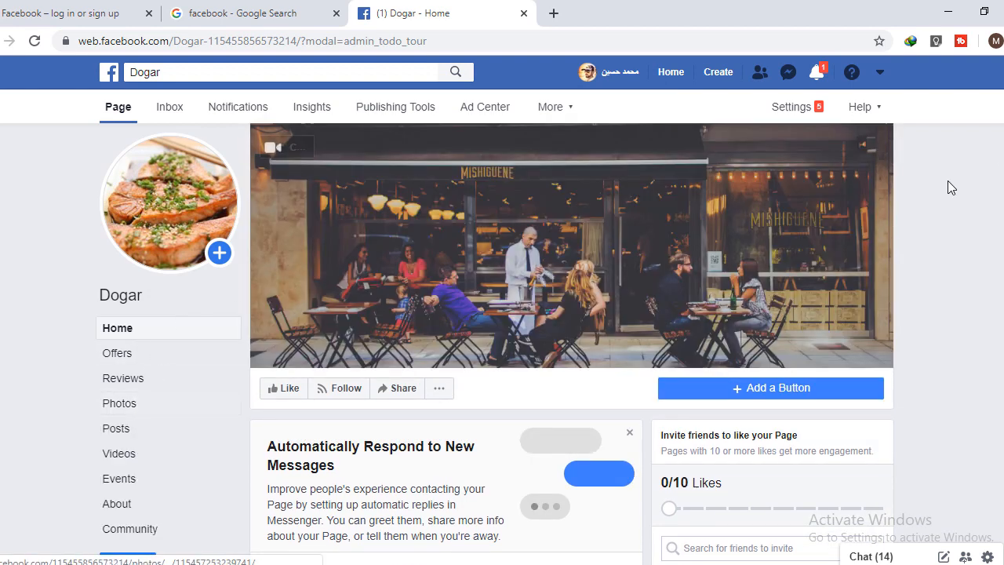
scroll("down", 3)
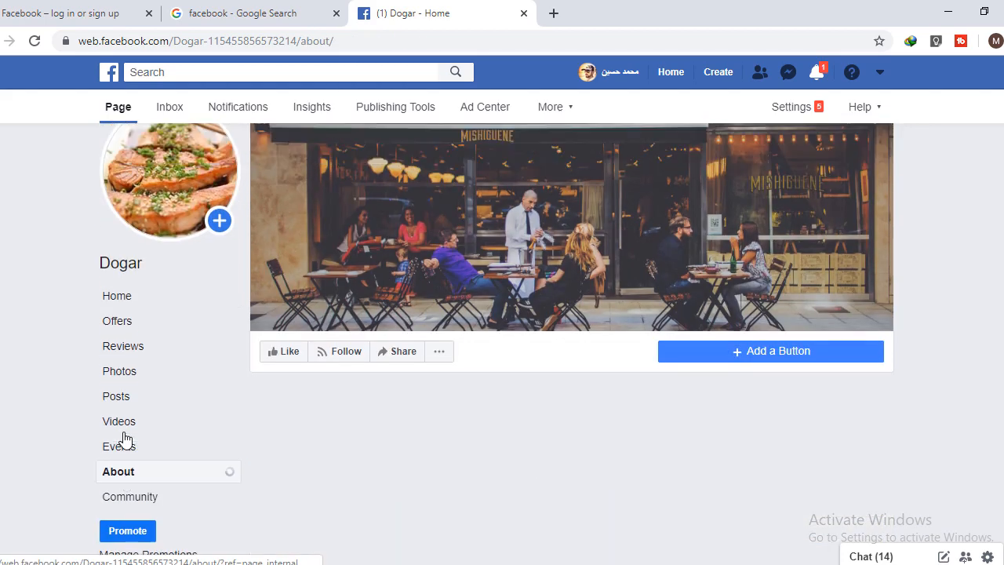
Open About, create the username dogarresturant11, and review the category and contact details
left_click(118, 471)
type("@dogarresturant11")
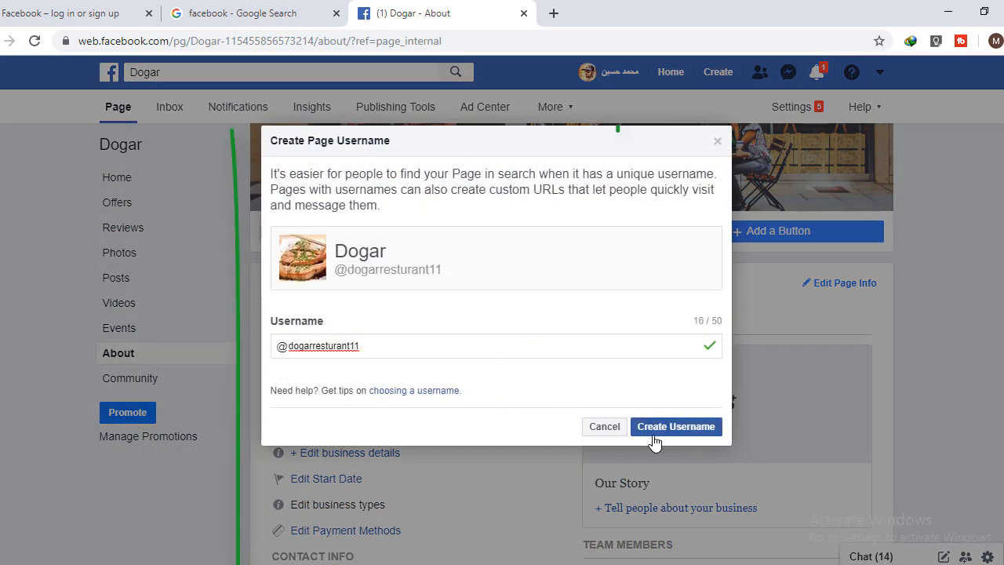
left_click(675, 426)
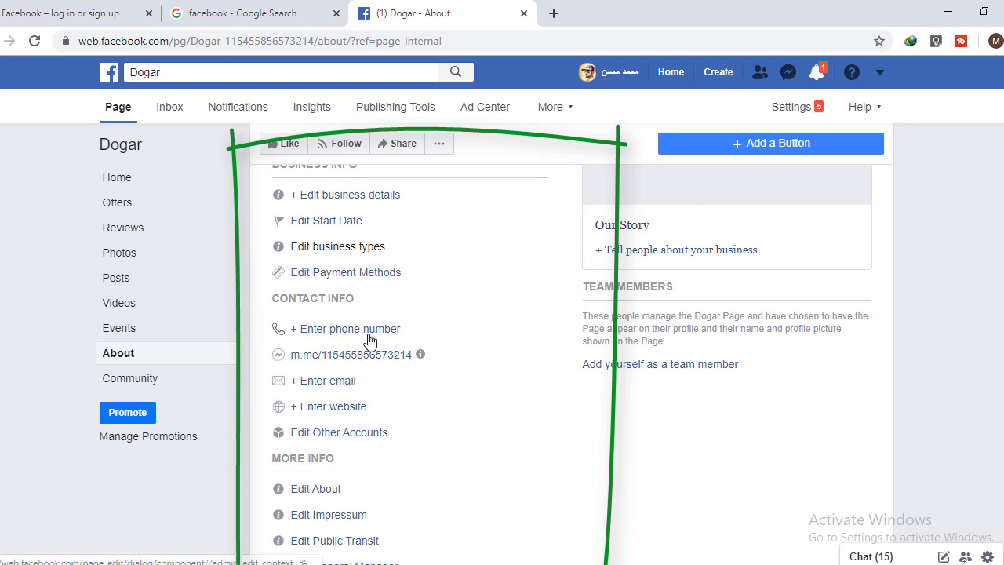
scroll("down", 3)
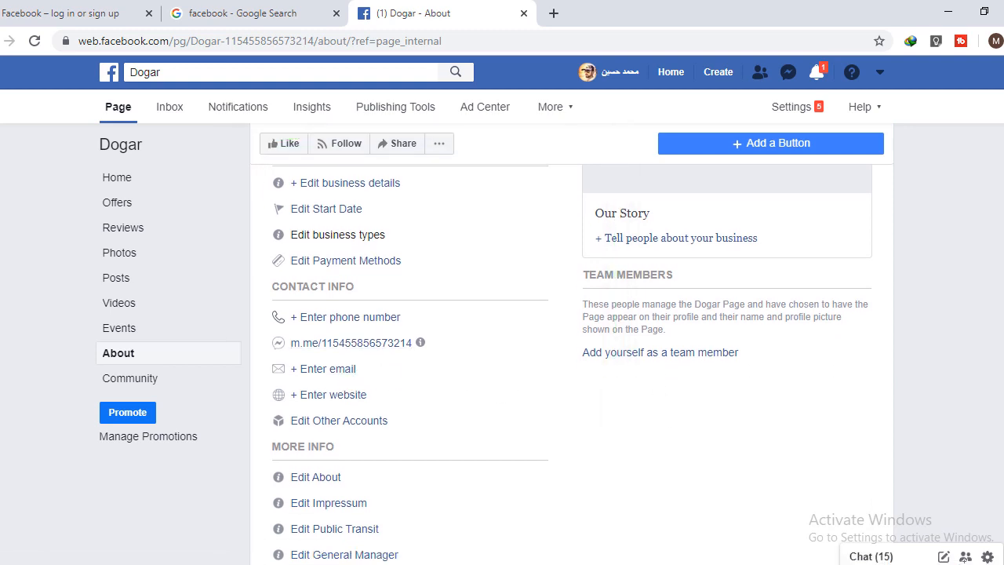
scroll("down", 3)
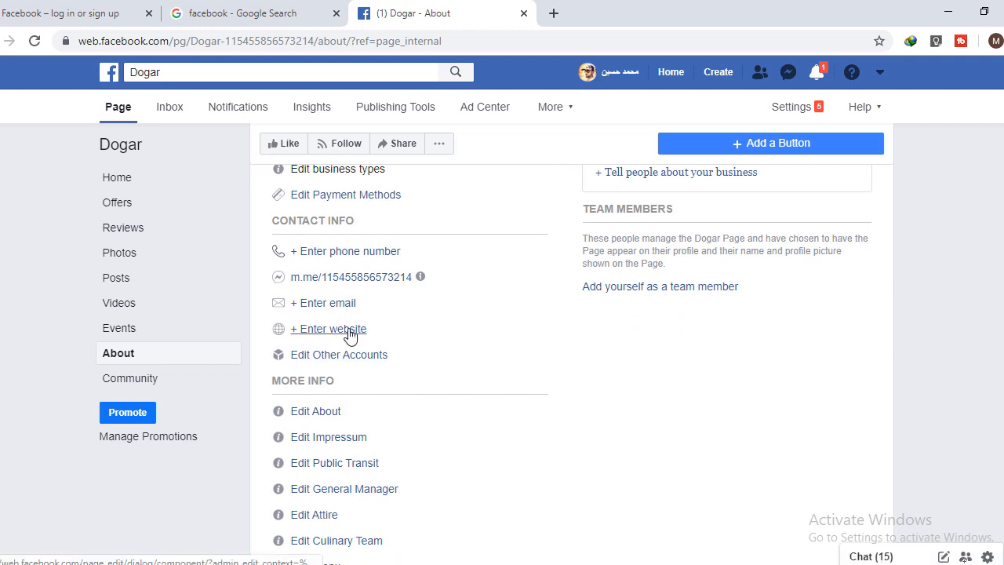
scroll("down", 3)
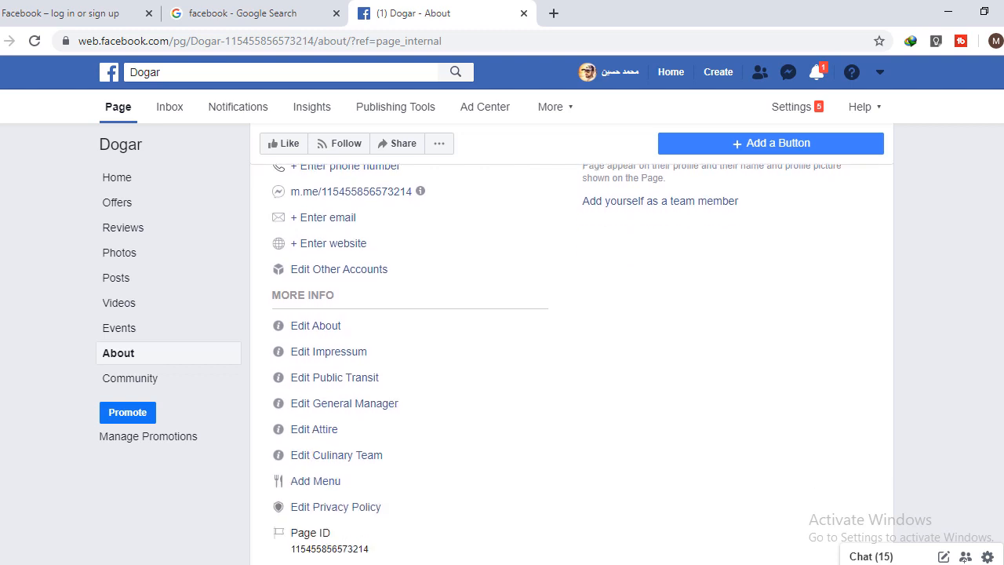
scroll("down", 3)
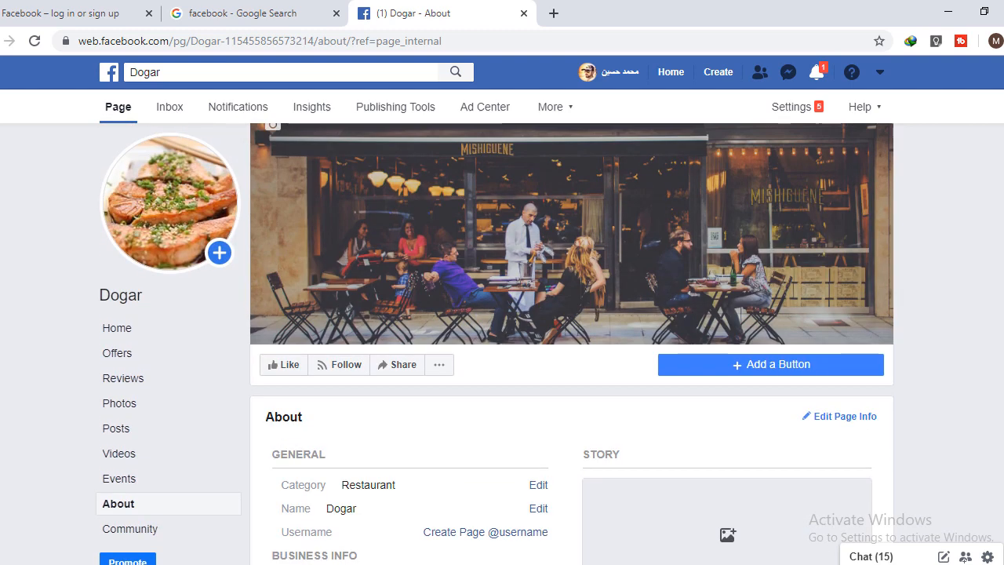
scroll("down", 3)
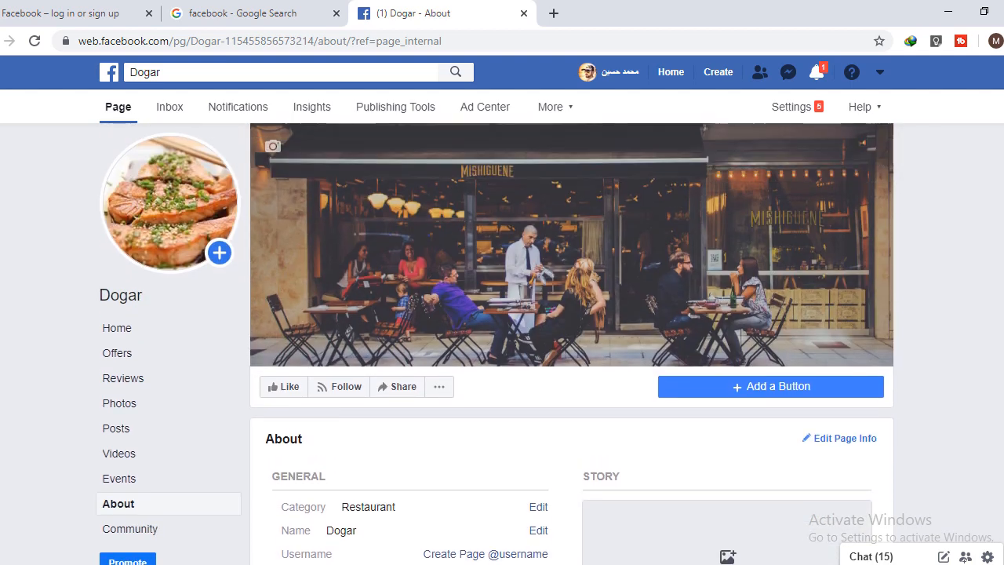